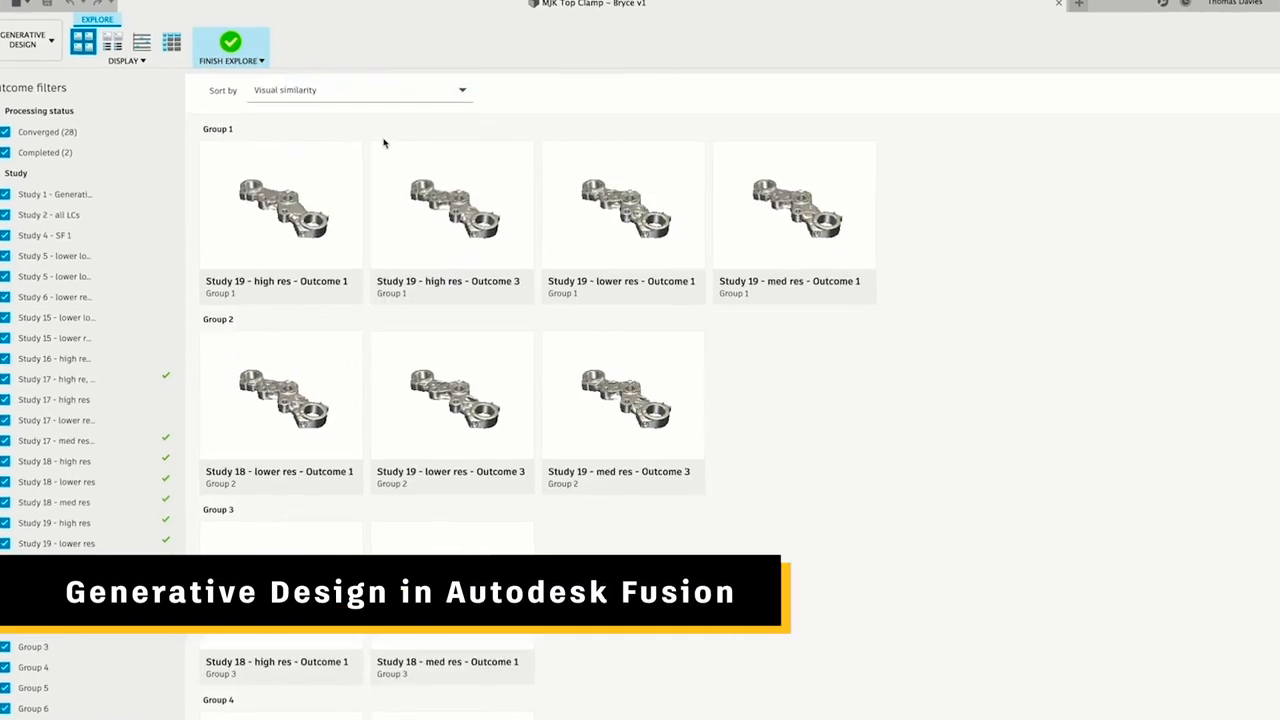
# Count the conference room chairs by box-selecting one chair symbol and applying detection
pyautogui.scroll(-3)
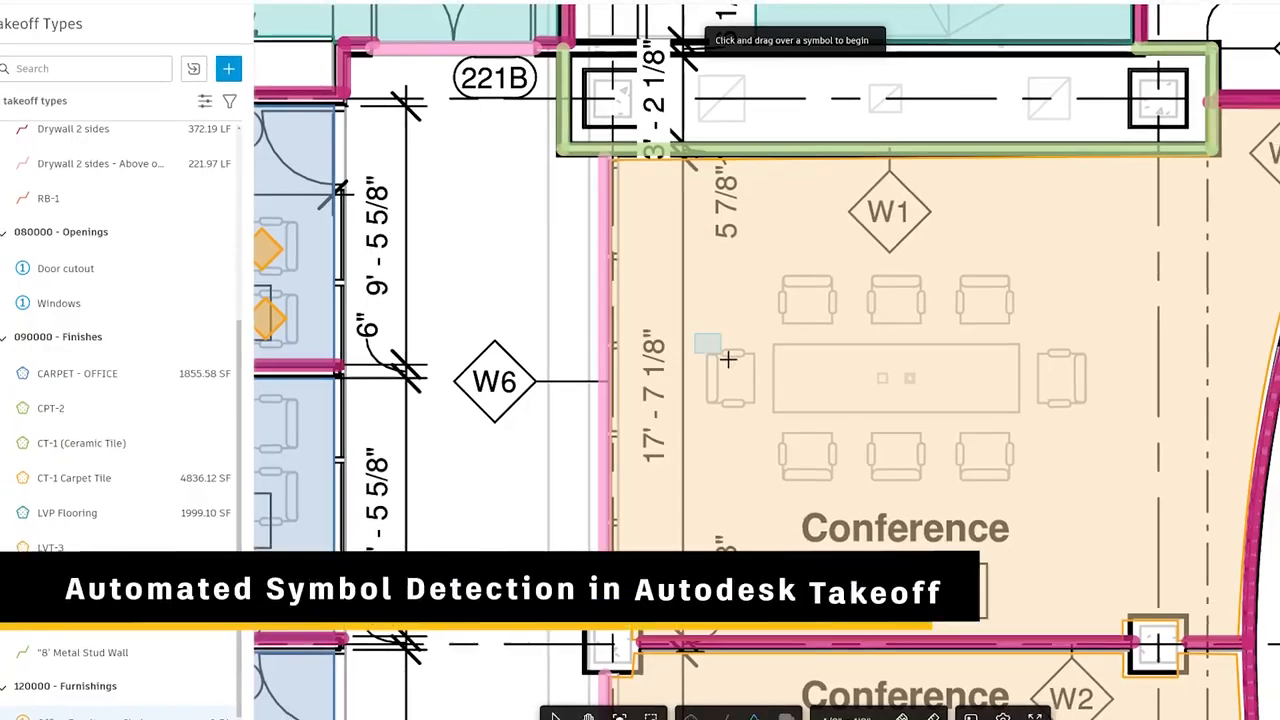
pyautogui.moveTo(707, 335); pyautogui.dragTo(752, 420)
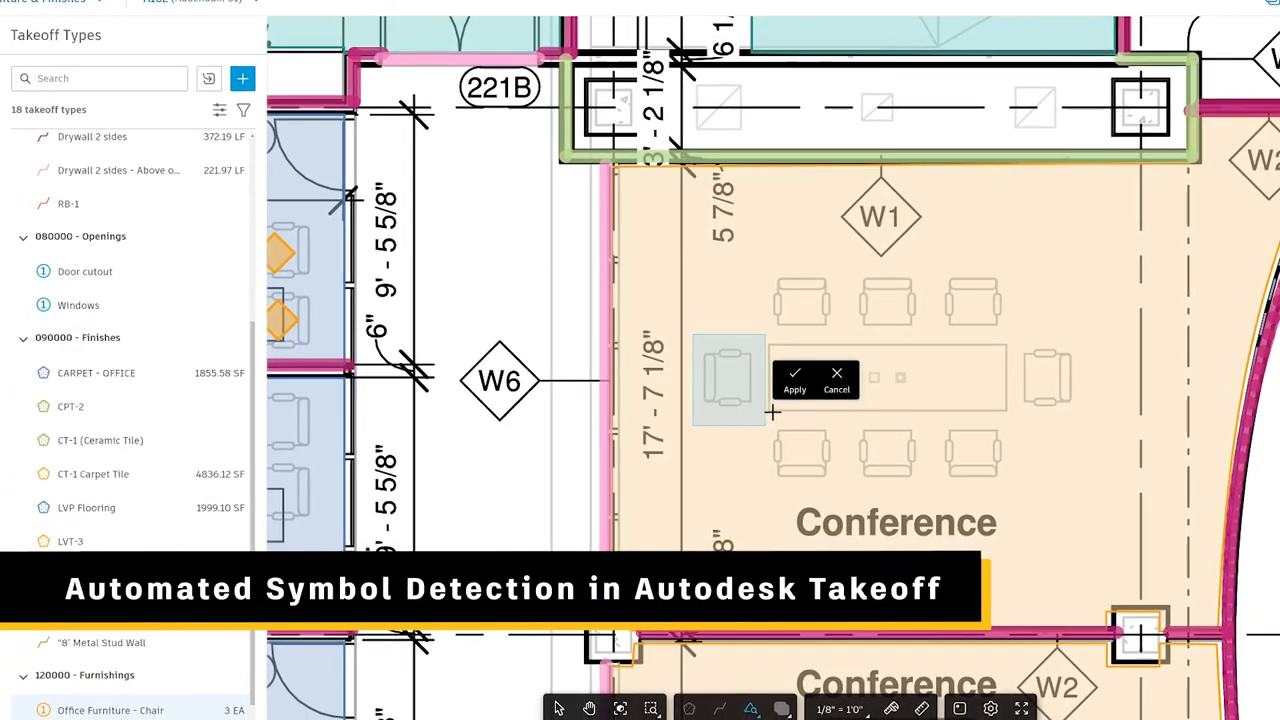
pyautogui.click(794, 384)
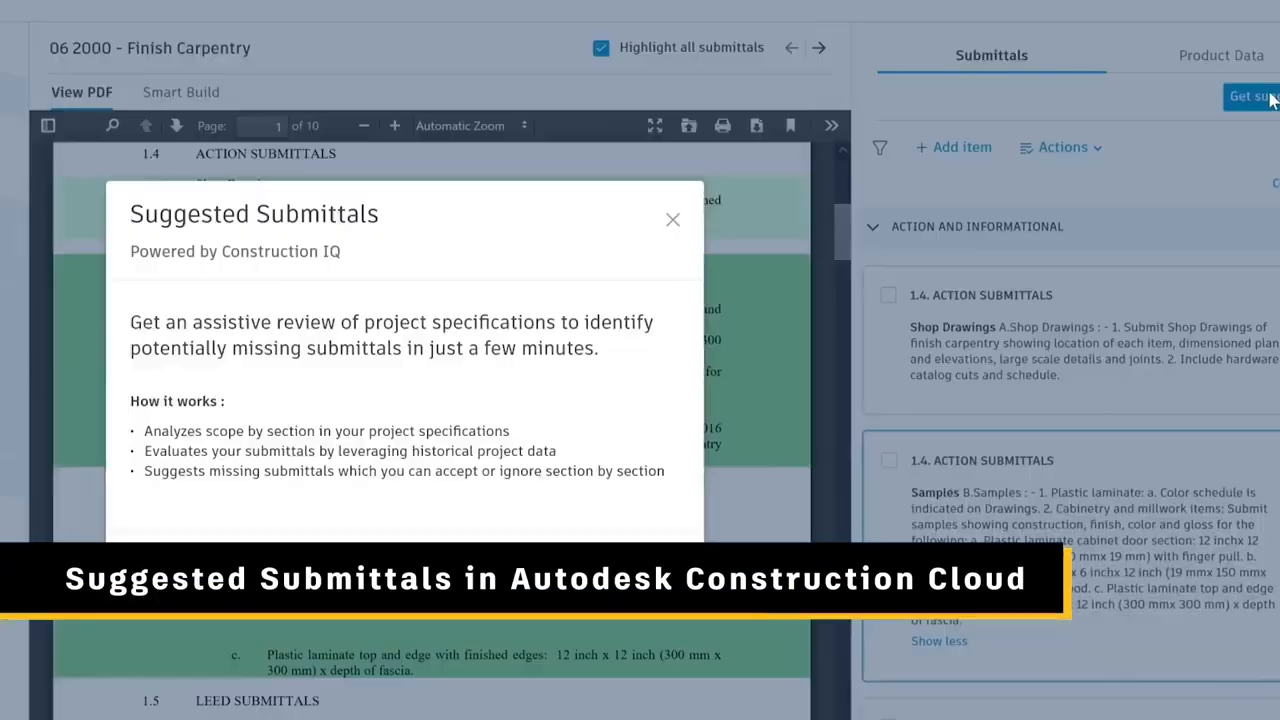
# Request submittal suggestions for 06 2000 - Finish Carpentry
pyautogui.click(672, 219)
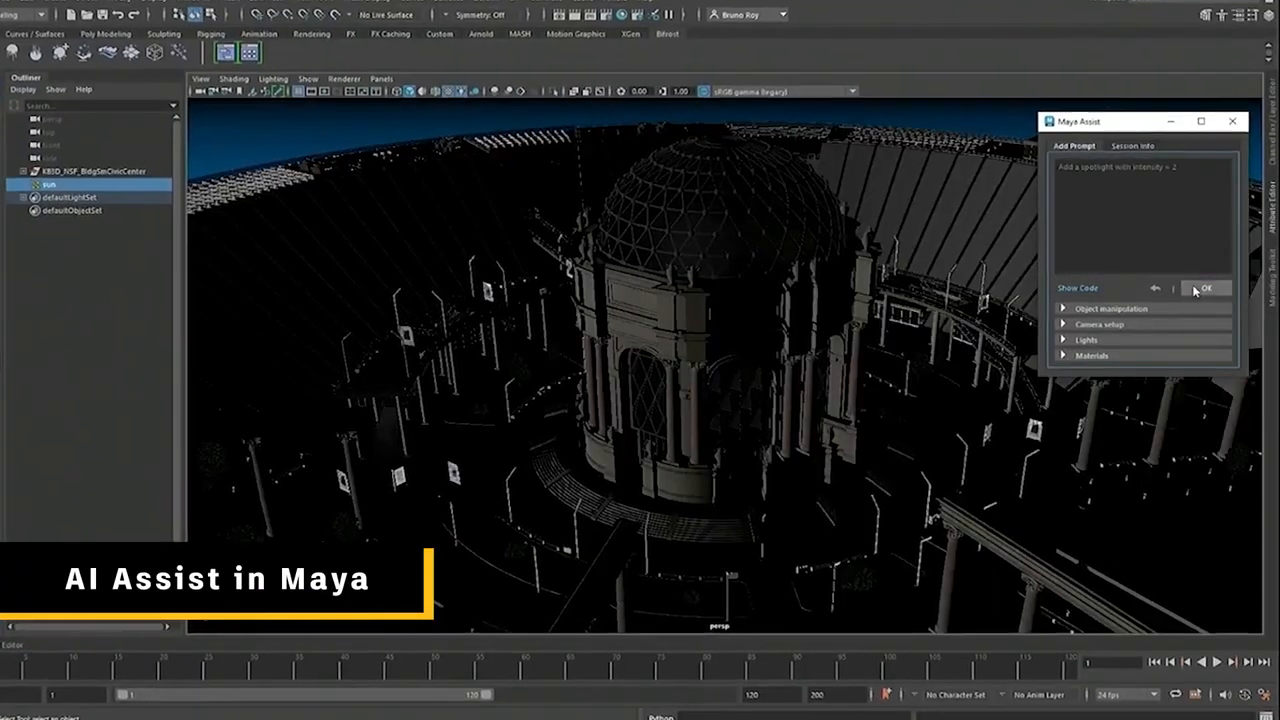
# Submit the Maya Assist prompt to orient the sun down 15 degrees
pyautogui.click(1205, 286)
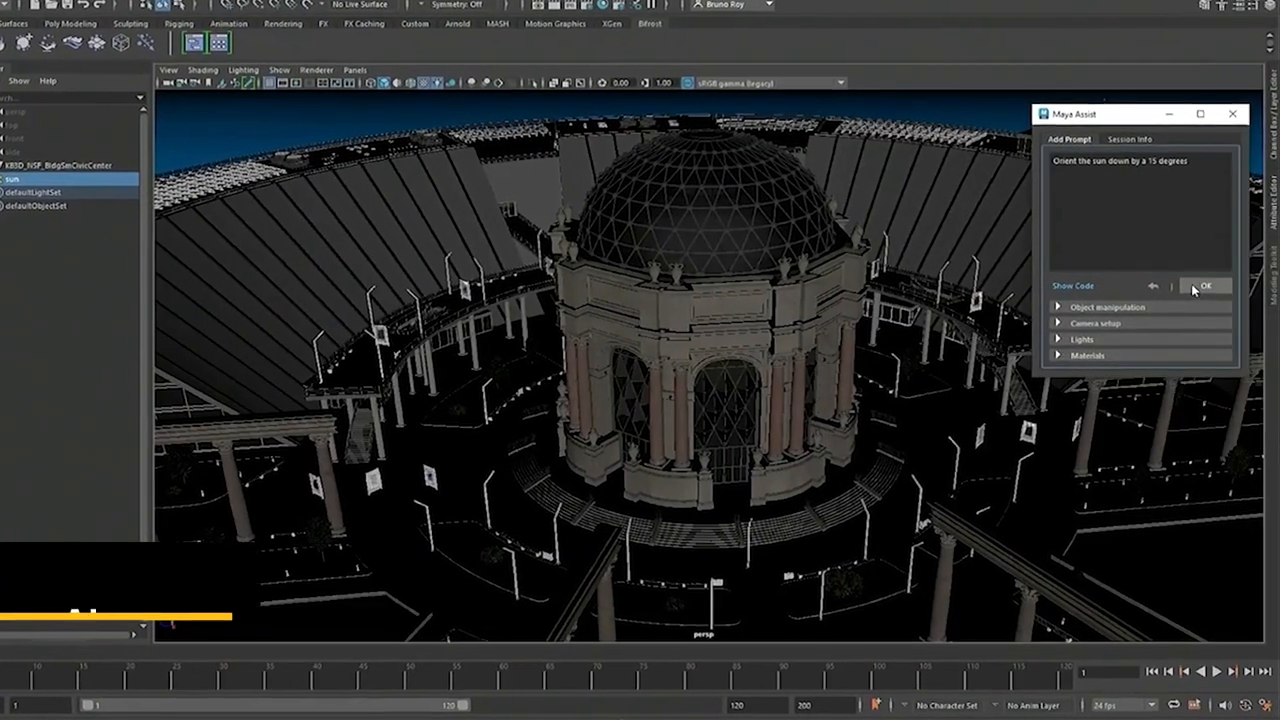